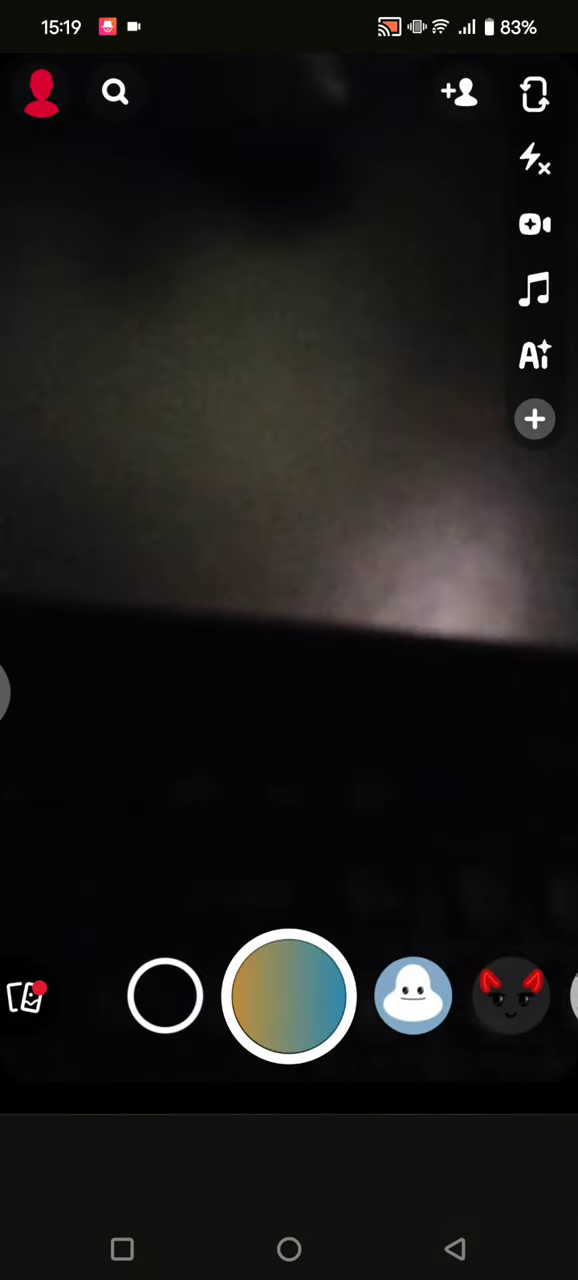
Visit the snap Map and the chat list, ending on the friends and Discover Stories feed.
left_click(413, 995)
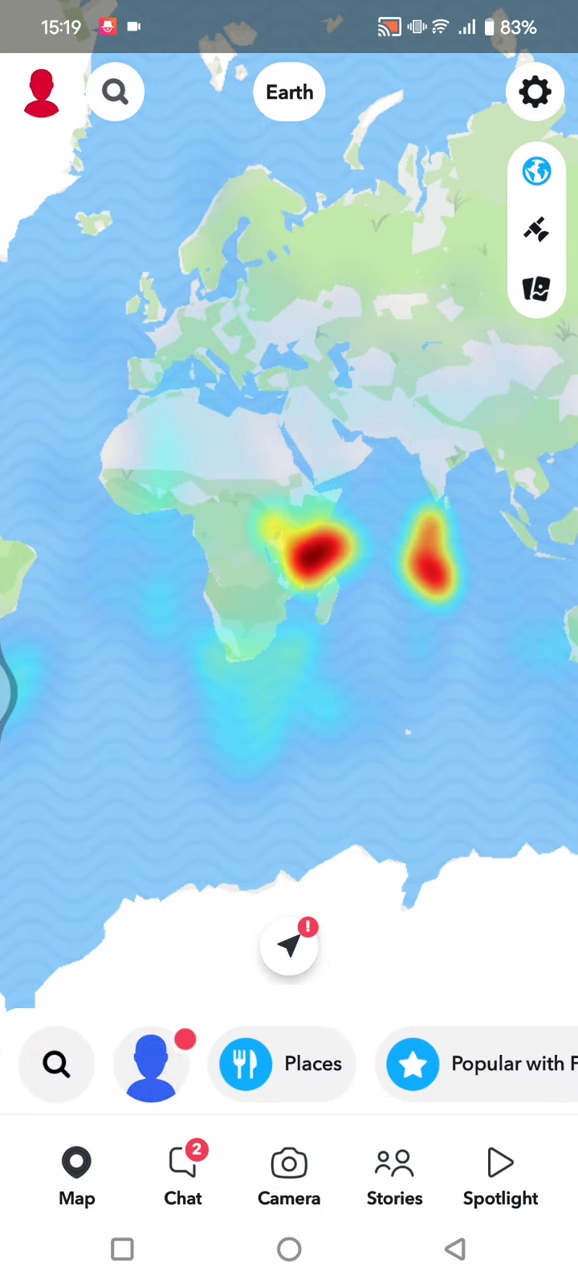
left_click(182, 1175)
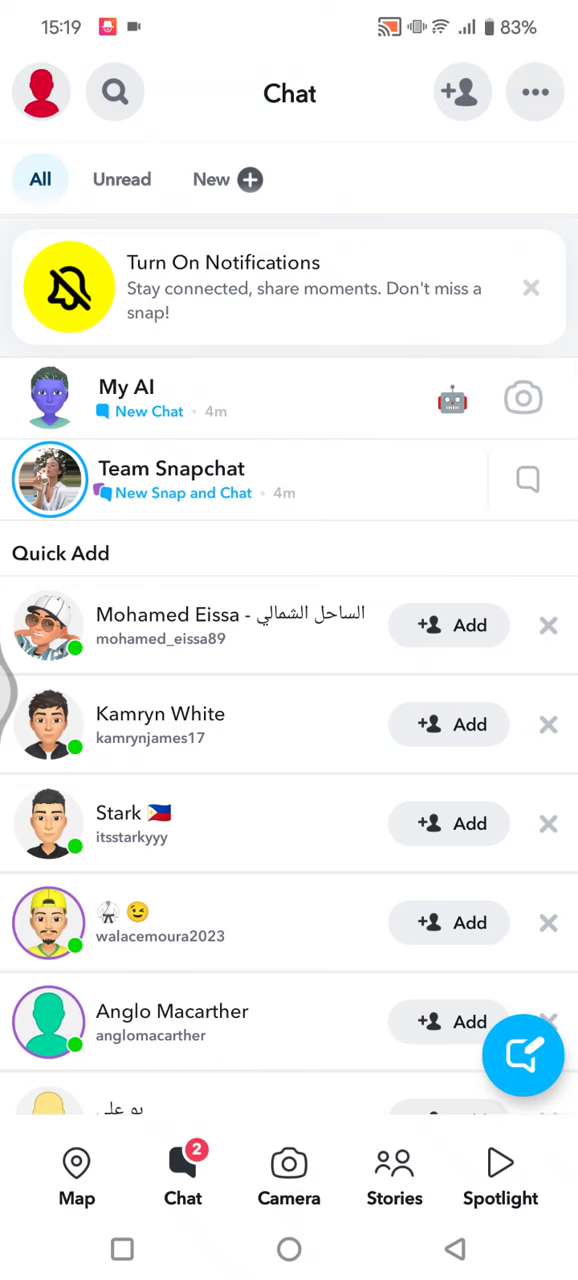
left_click(393, 1175)
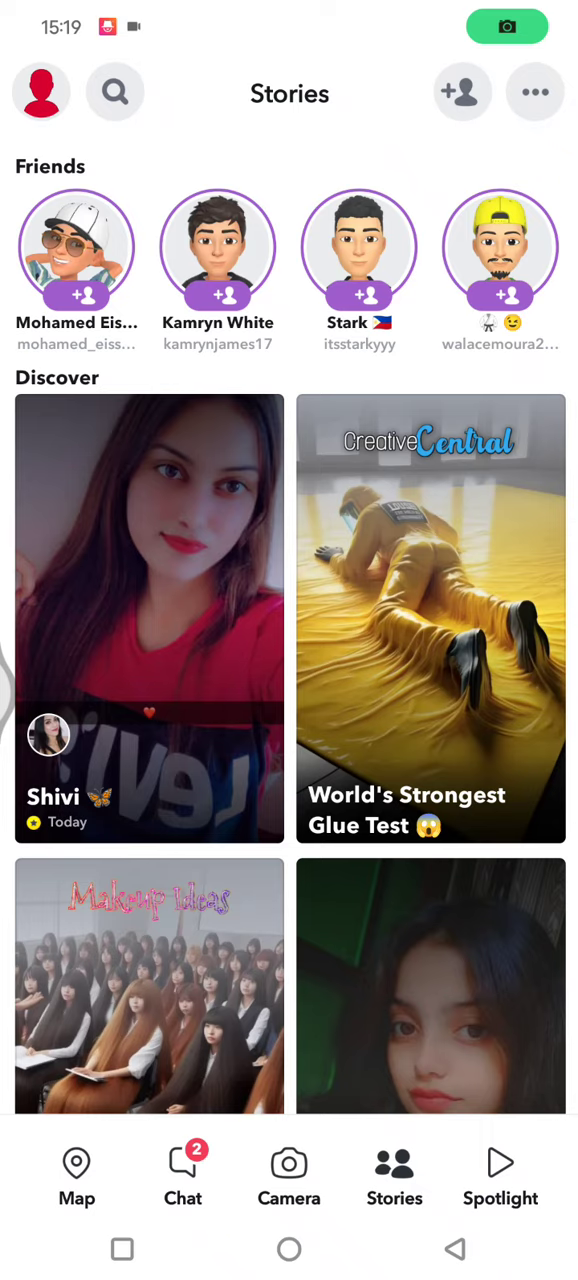
Browse two Spotlight videos, then return to the world snap Map.
left_click(500, 1175)
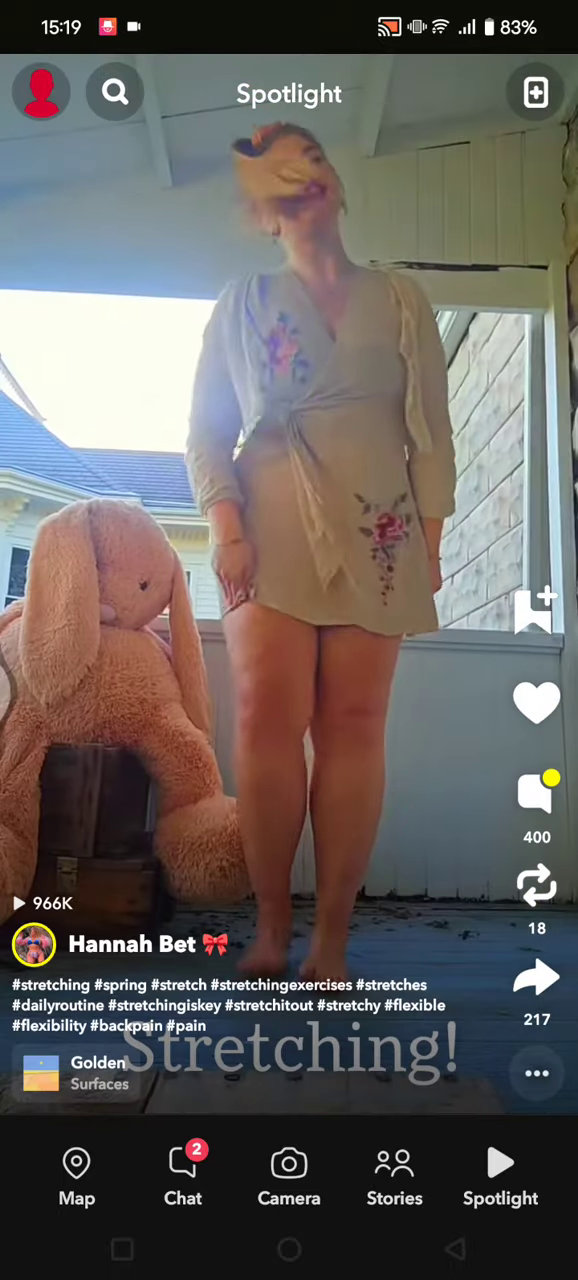
scroll("up", 3)
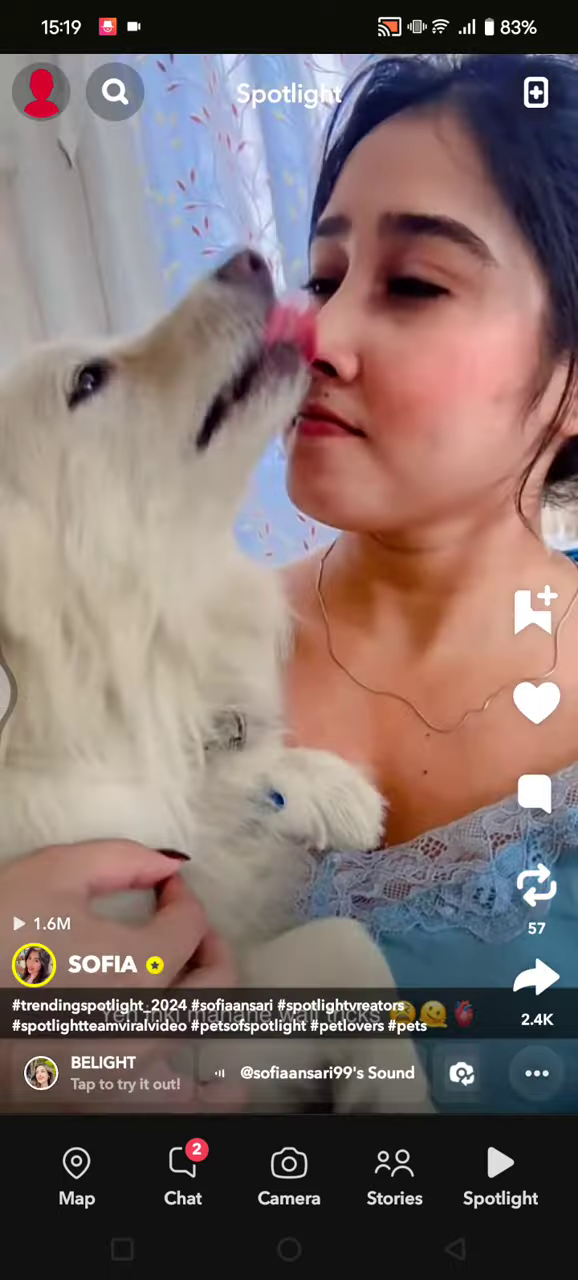
left_click(76, 1175)
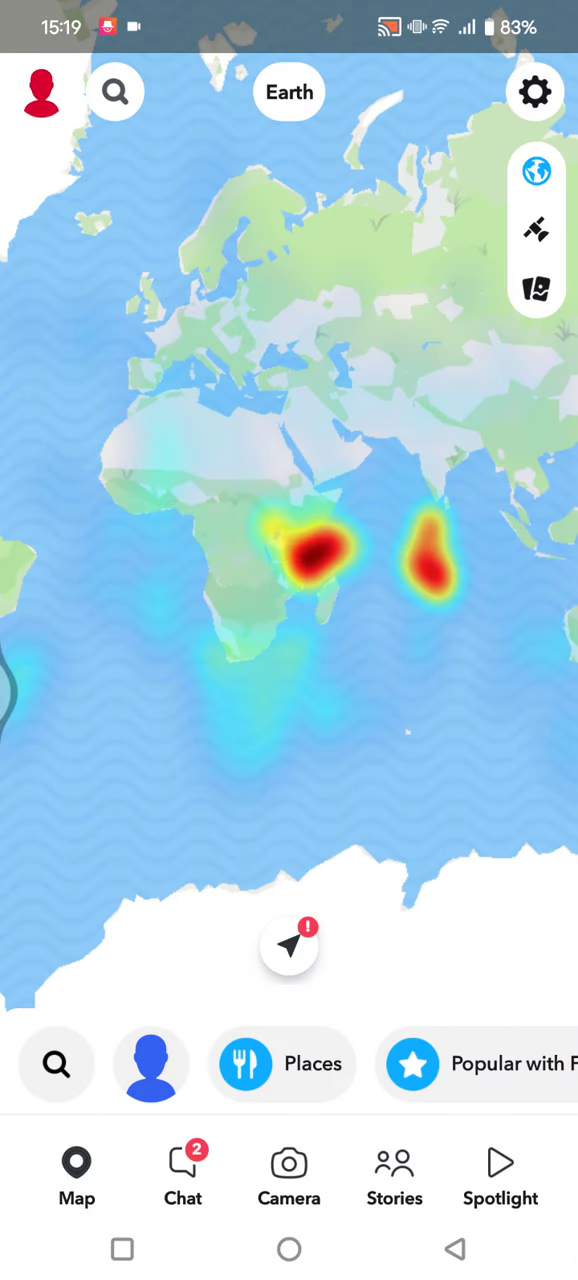